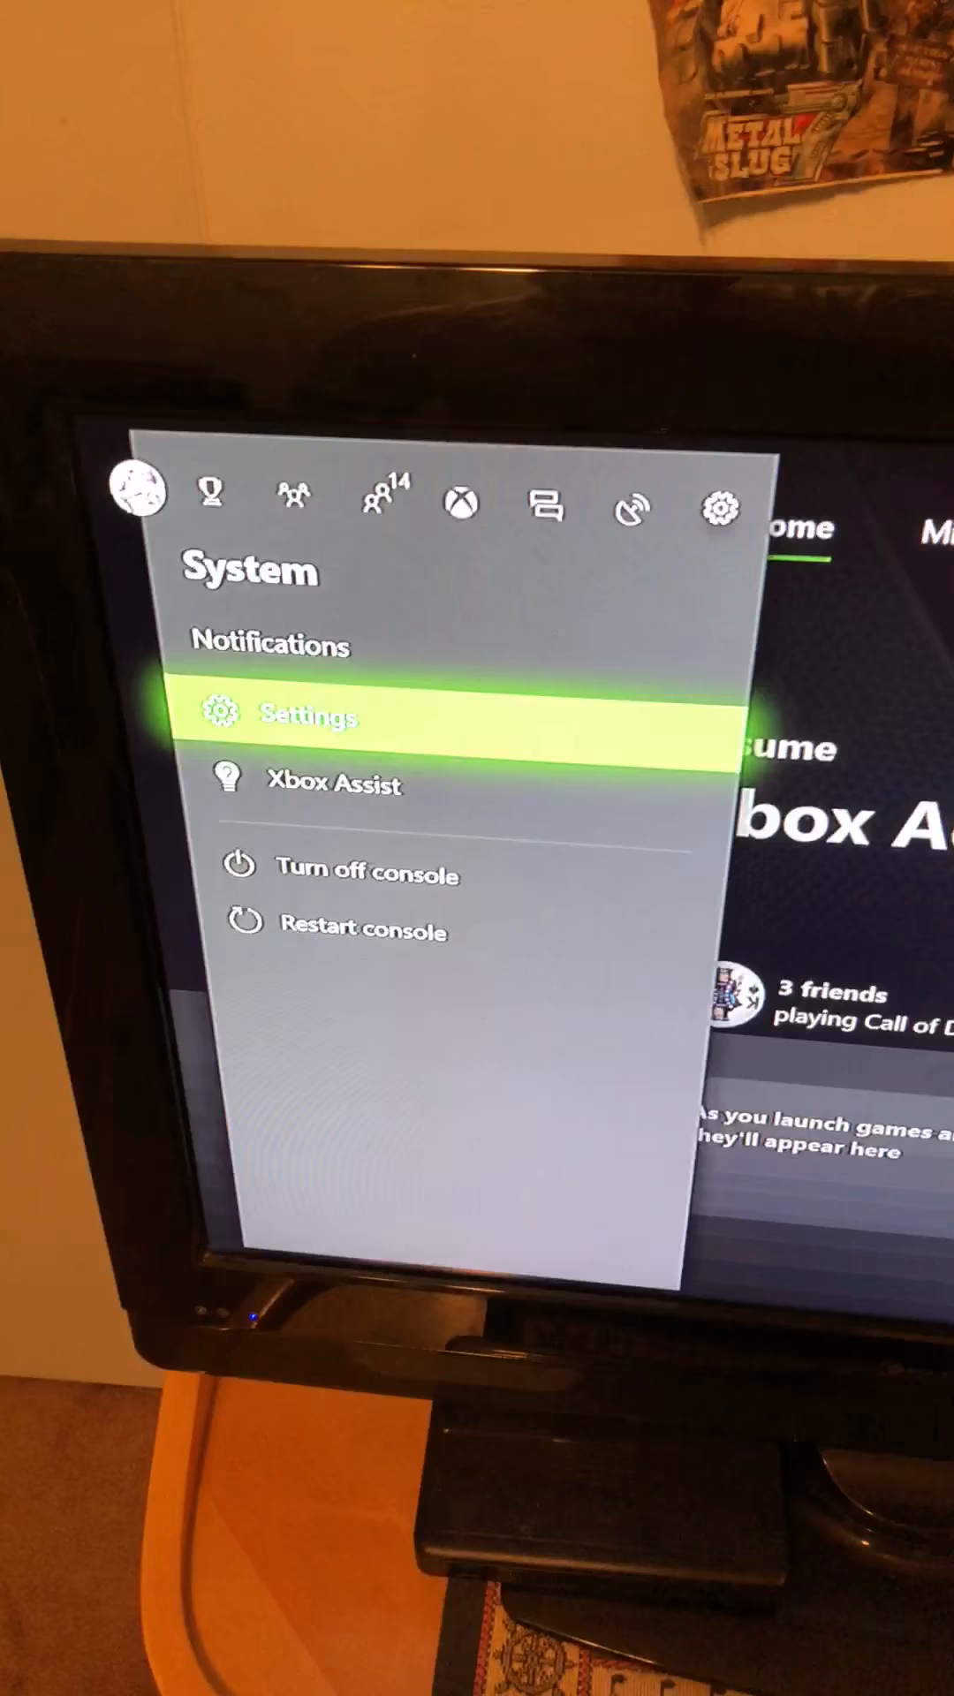
Go to System Settings, then to the Kinect & devices page
{"action": "left_click", "coordinate": [308, 718]}
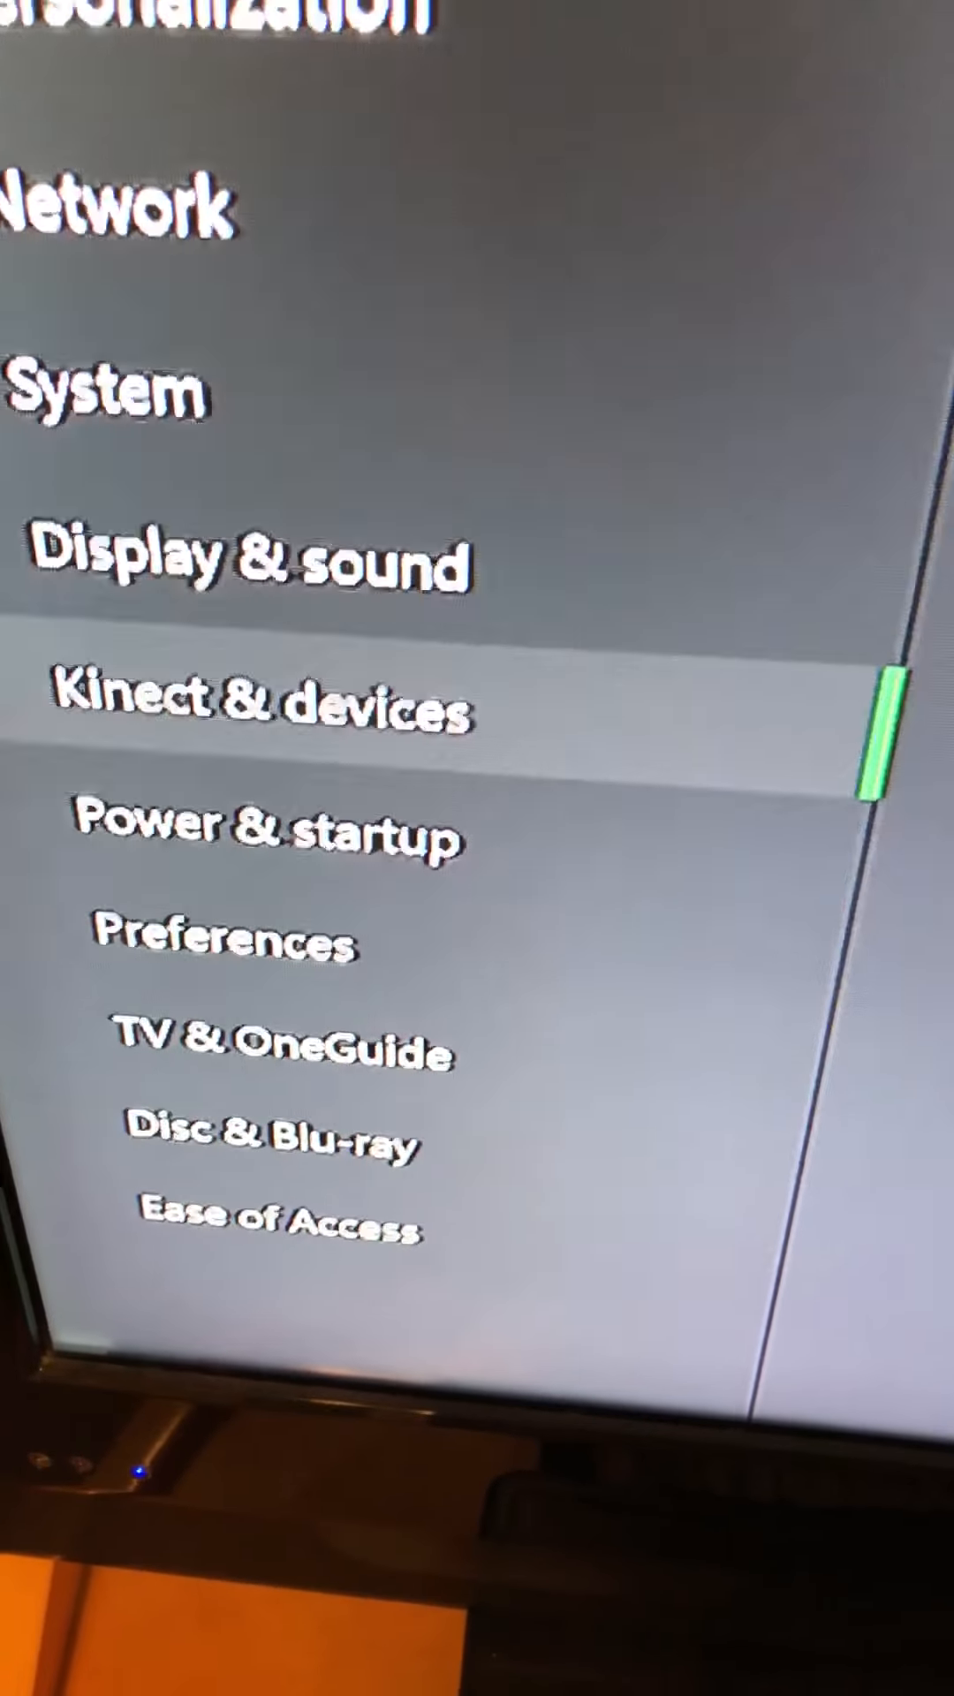
{"action": "left_click", "coordinate": [259, 708]}
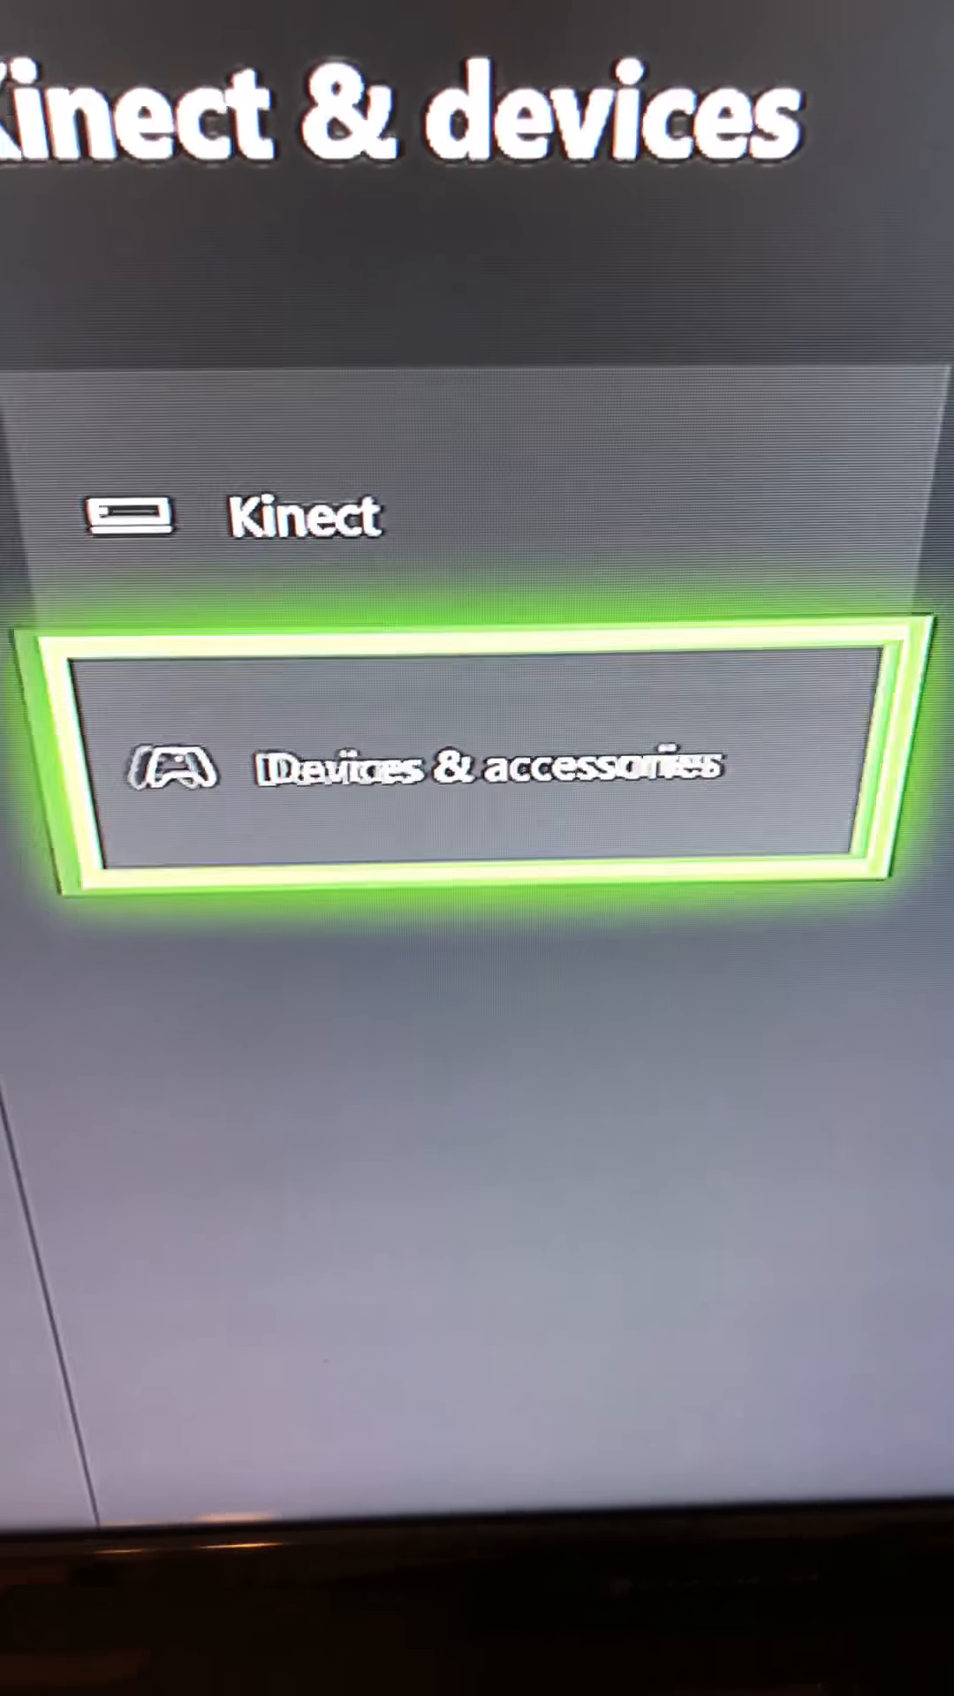
Open Devices & accessories and show the wireless controller's More options
{"action": "left_click", "coordinate": [477, 763]}
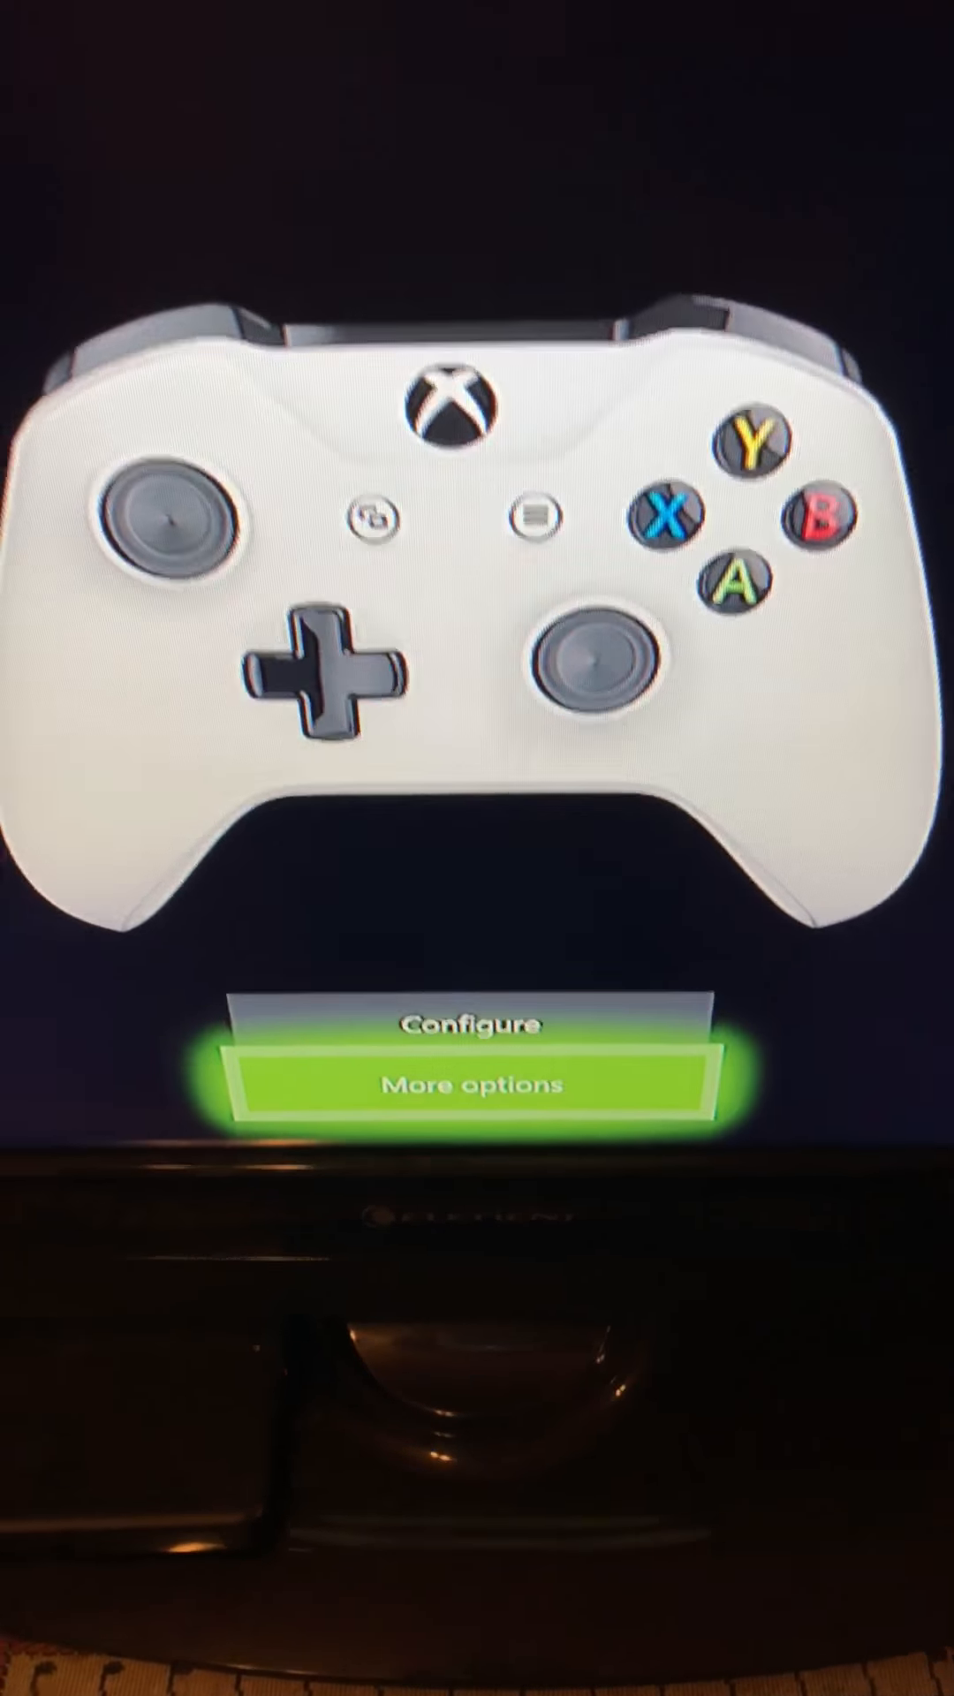
{"action": "left_click", "coordinate": [474, 1084]}
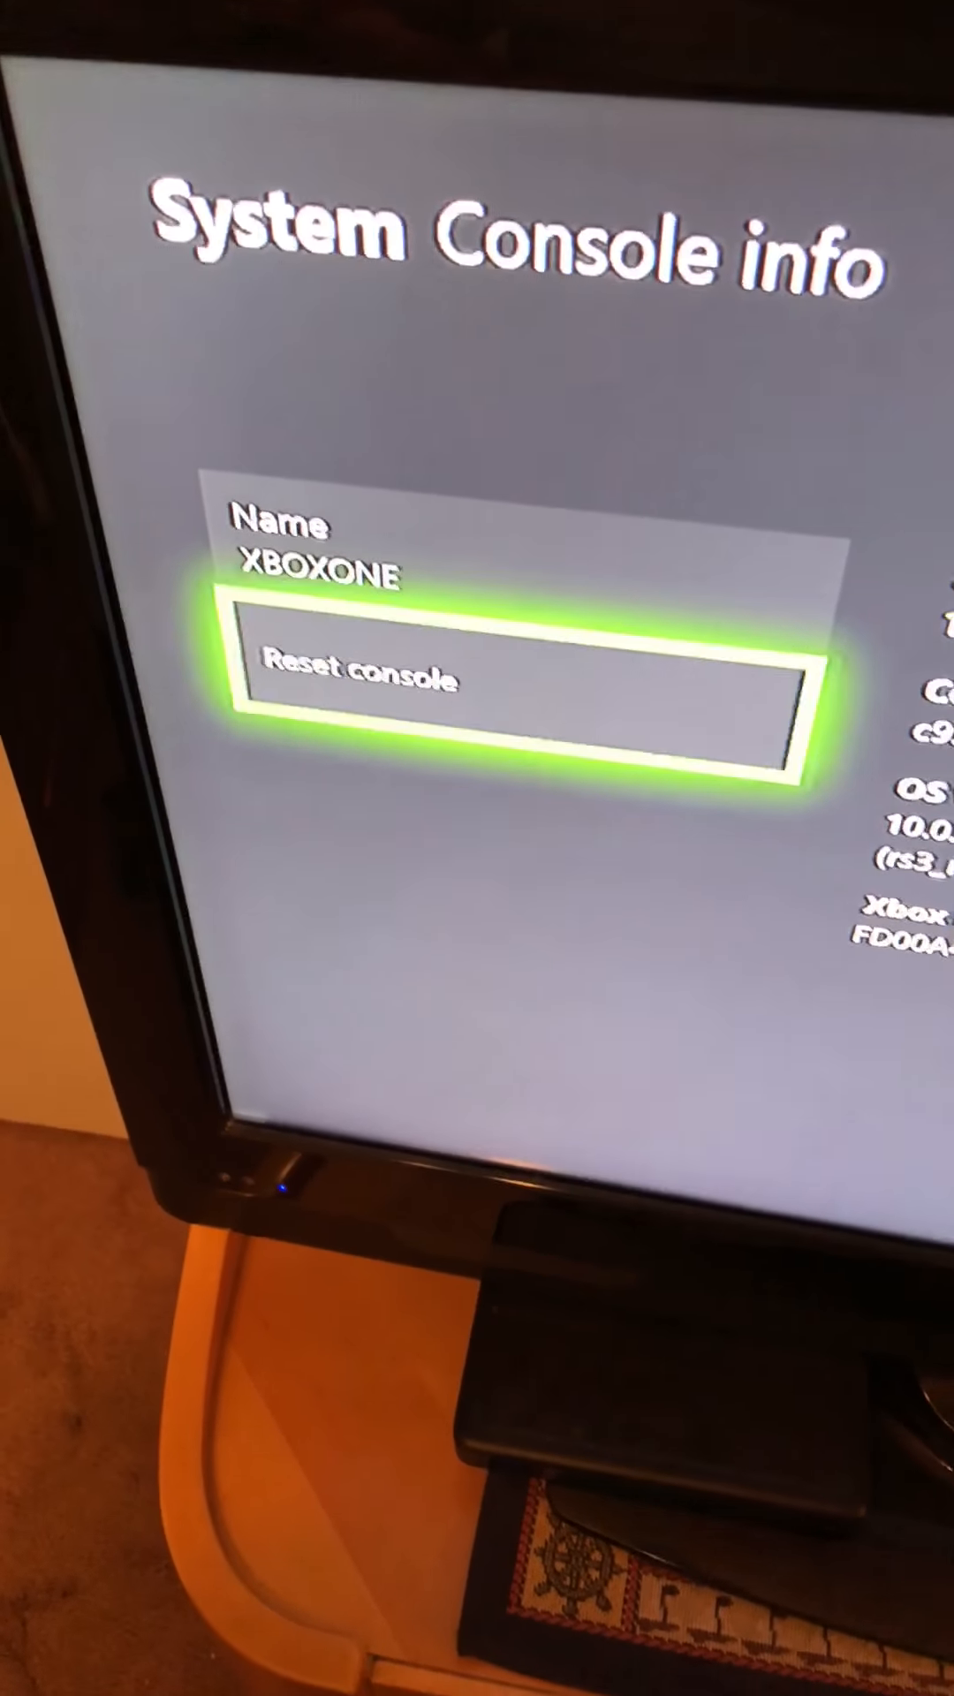
Choose Reset console to show the remove-everything and keep-games-and-apps options
{"action": "left_click", "coordinate": [519, 681]}
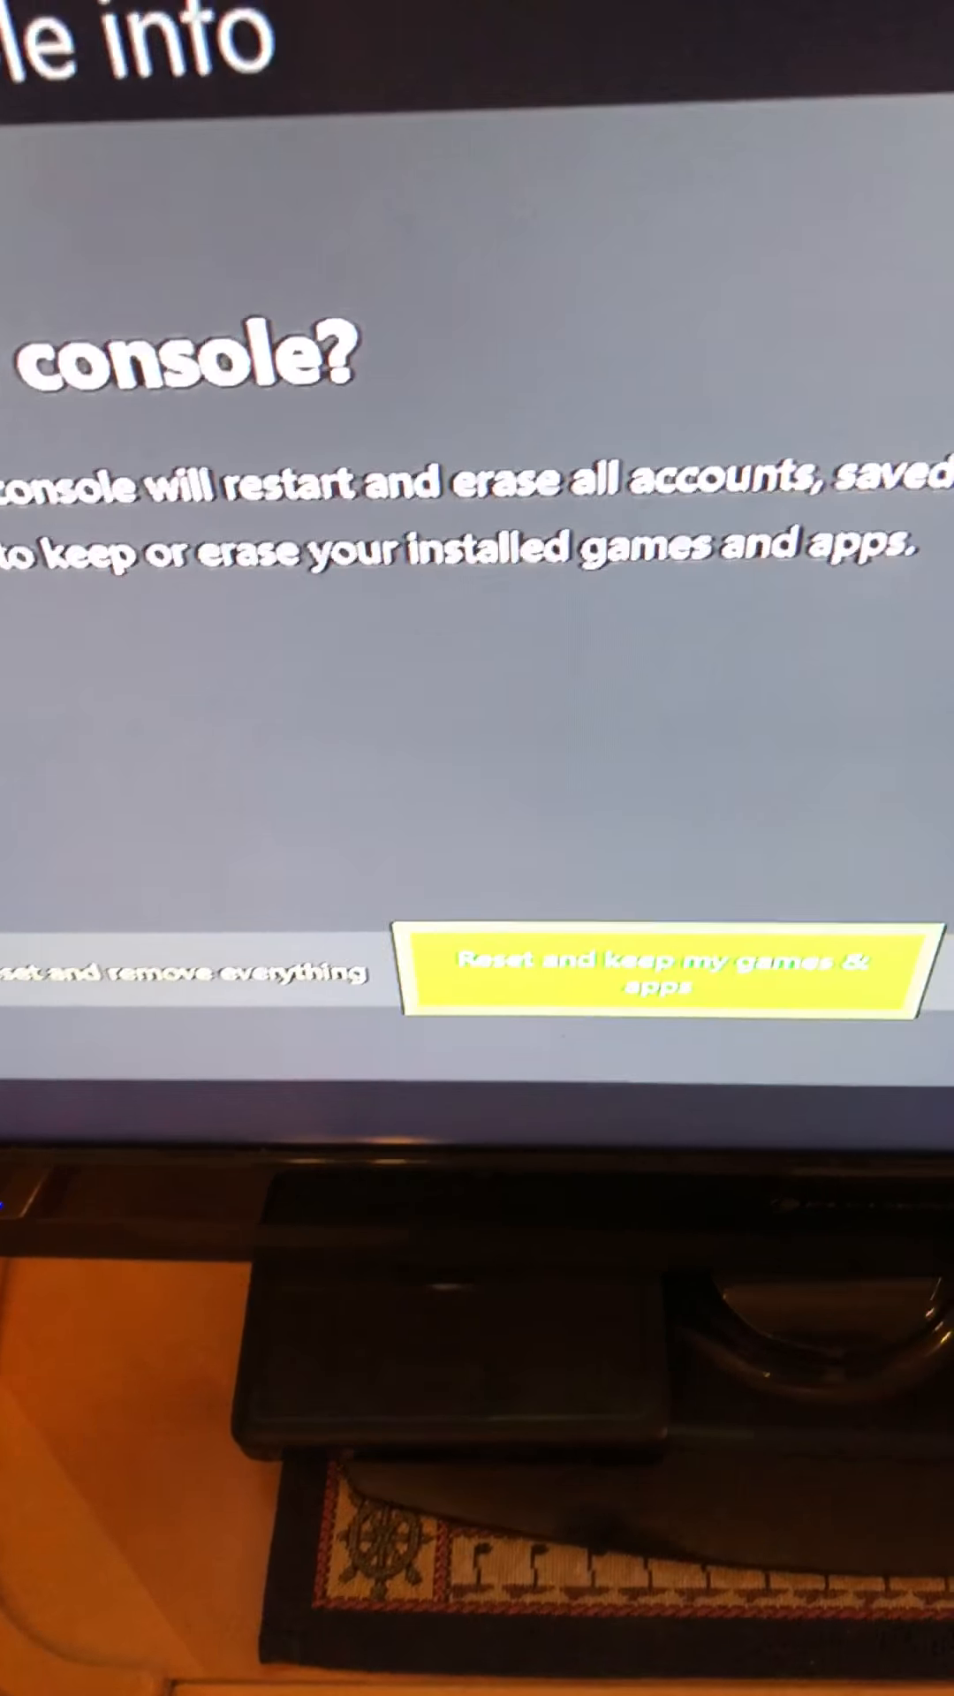